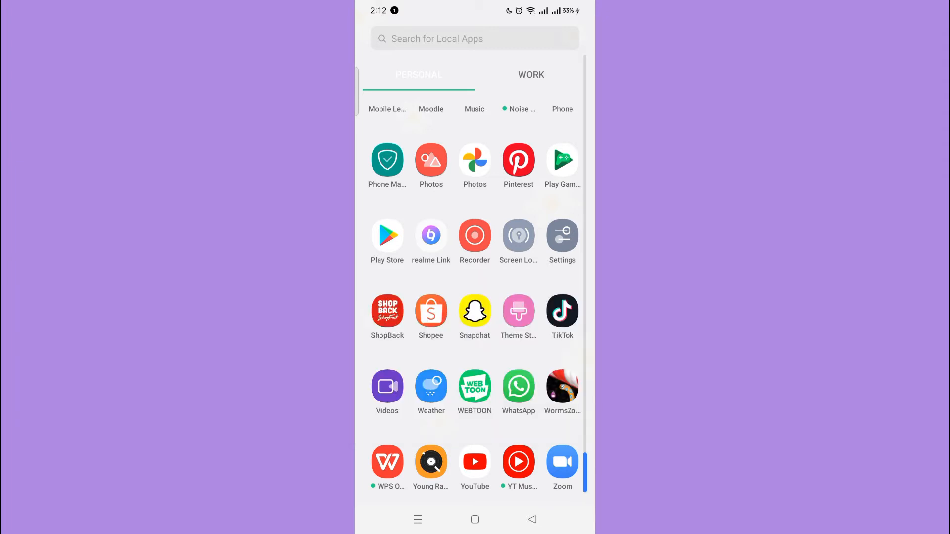
Launch TikTok from the app drawer to reach its For You feed
click(562, 311)
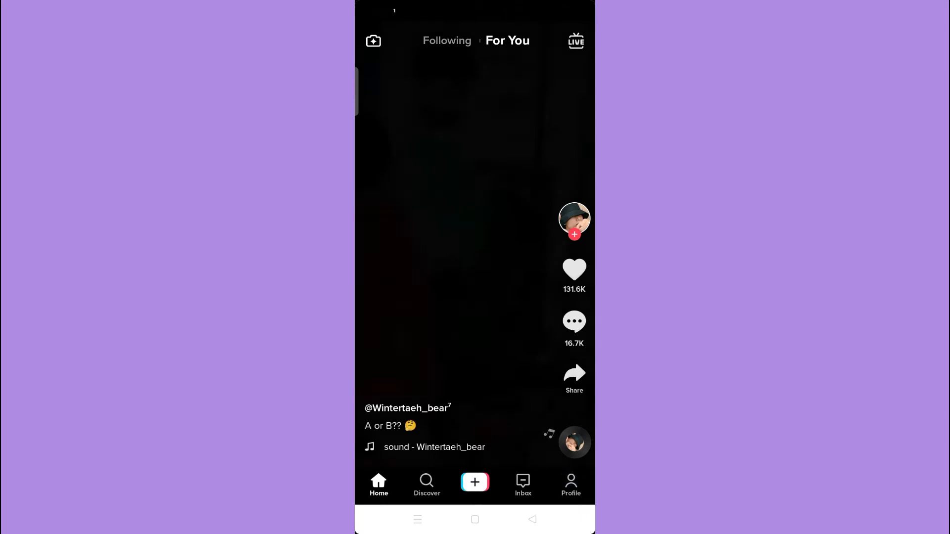
From the TikTok profile, open Find friends and choose Find next to Contacts
click(569, 485)
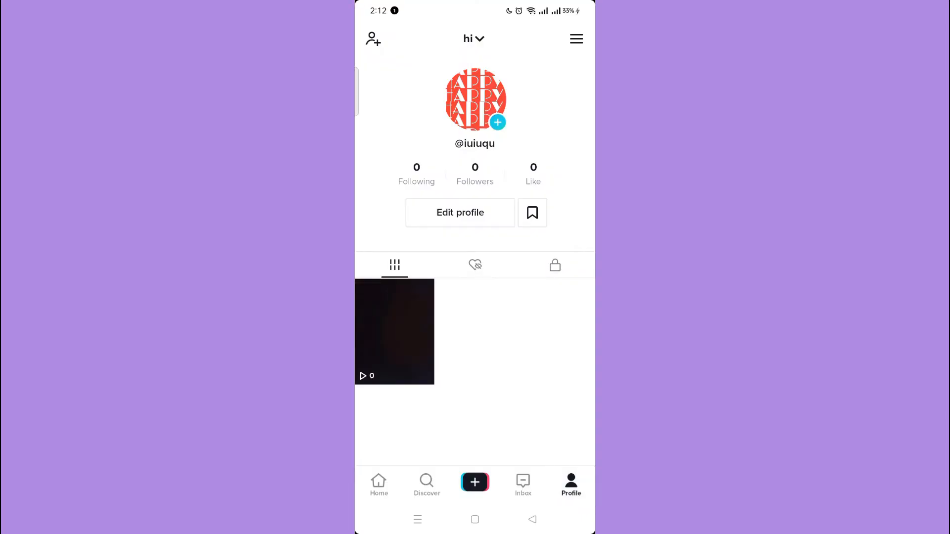
click(372, 39)
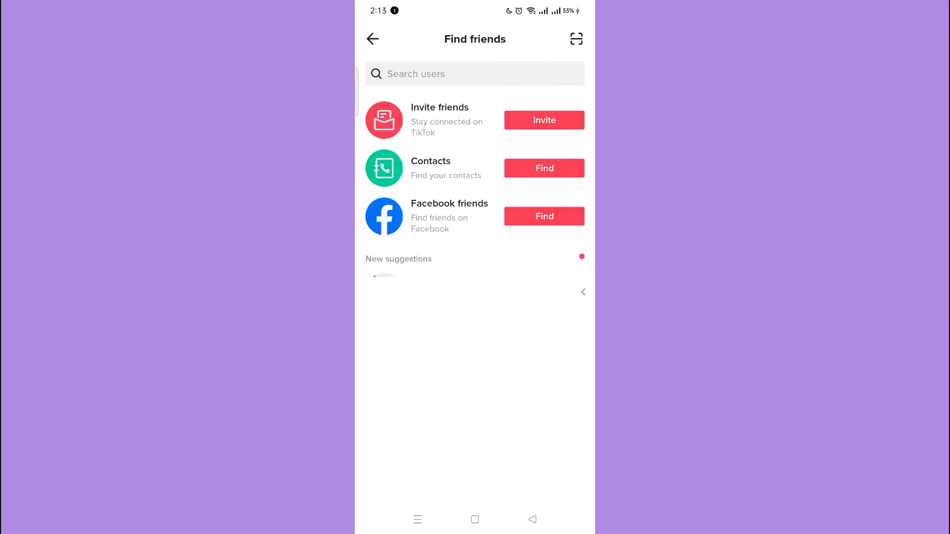
click(543, 167)
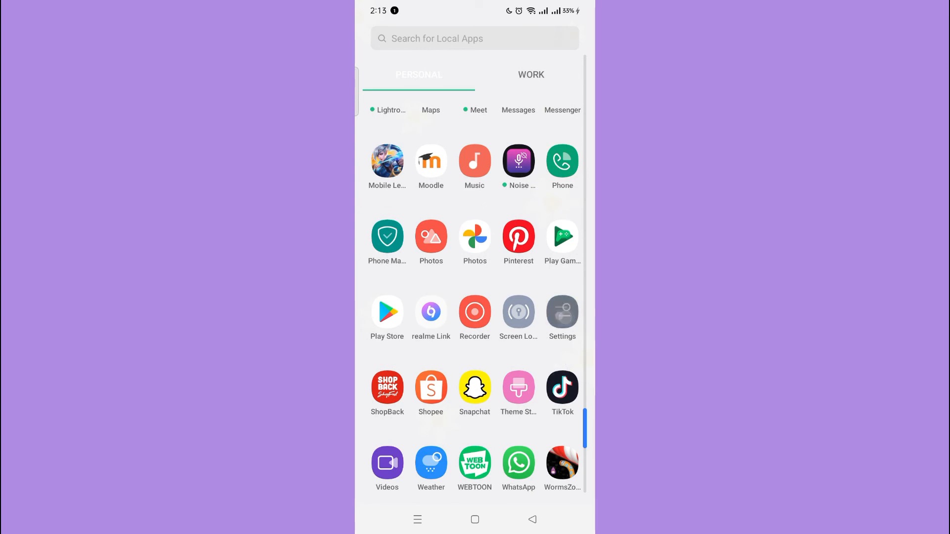
Open Android Settings and go through App management into Permission manager
click(561, 312)
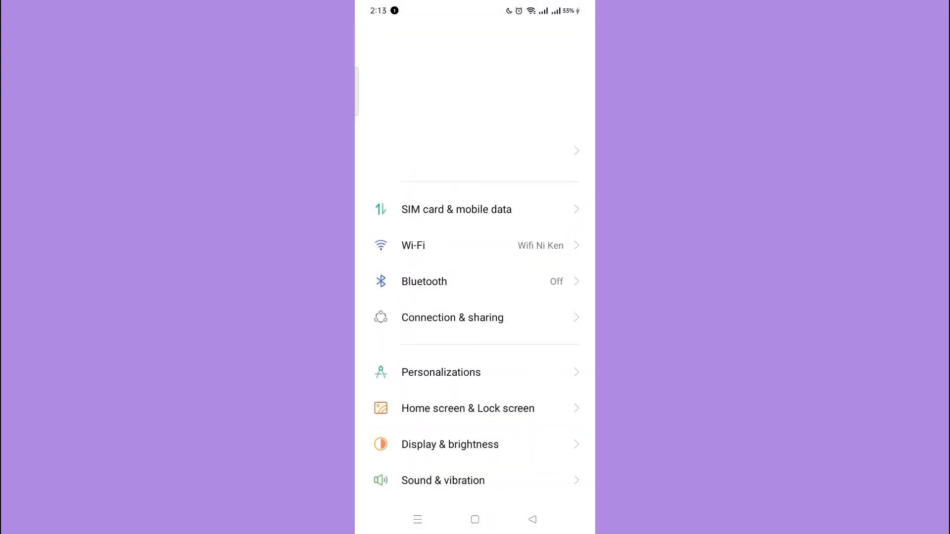
scroll(down, 3)
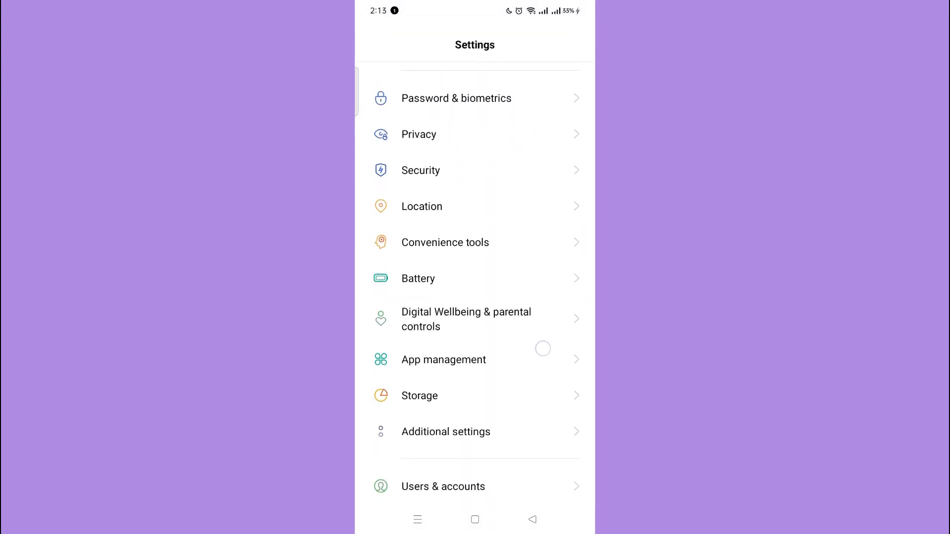
click(444, 359)
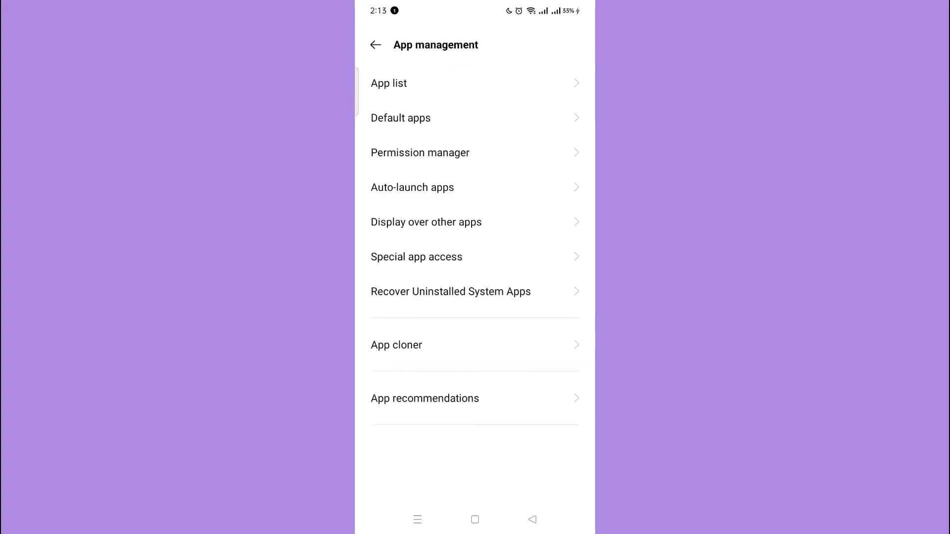
click(420, 151)
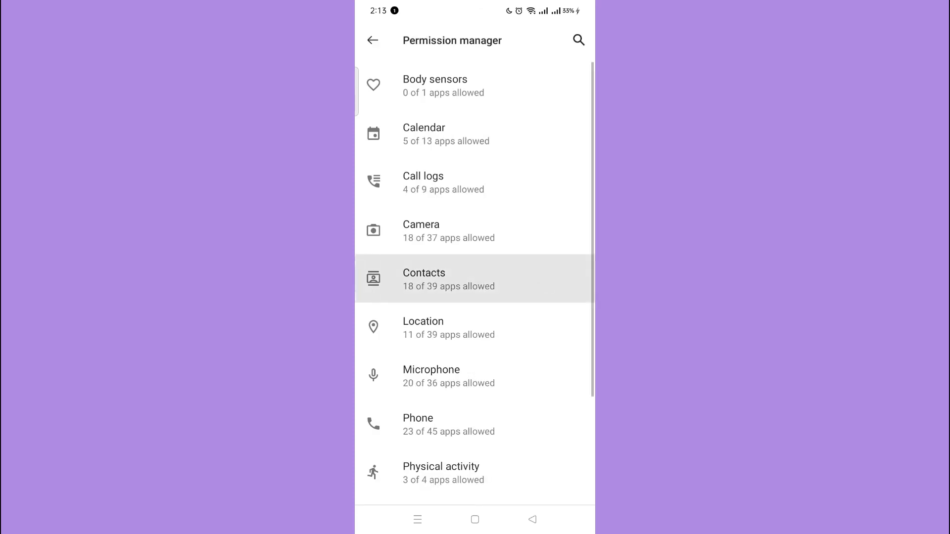
Open the Contacts permission list and select TikTok's contacts permission setting
click(474, 279)
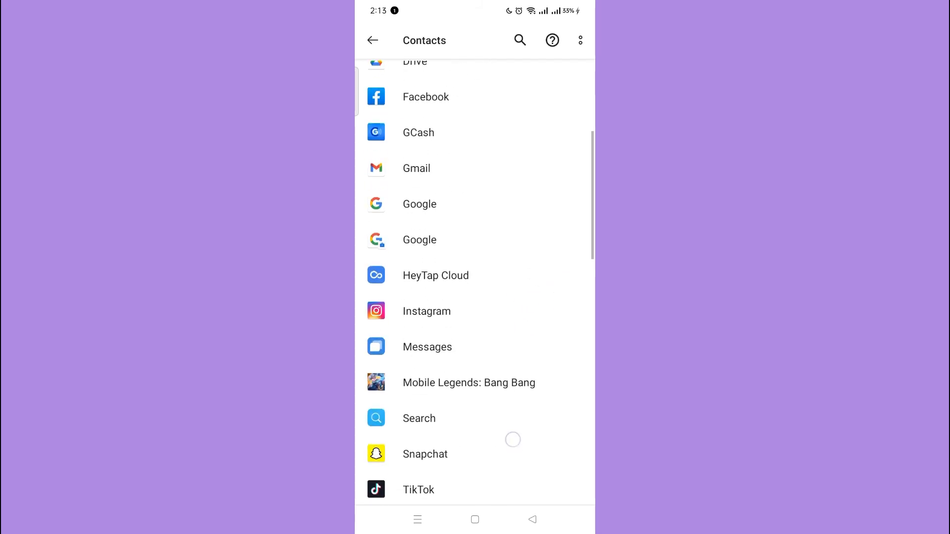
click(419, 489)
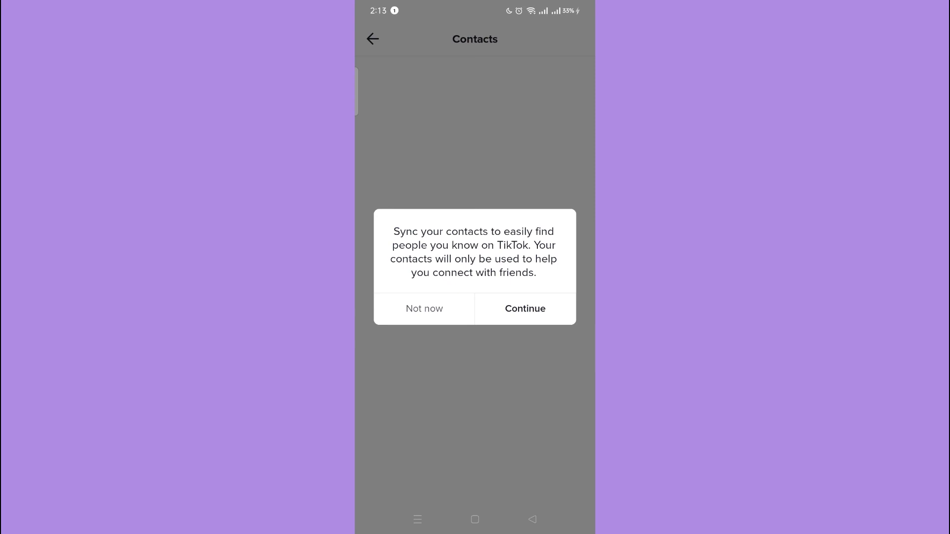
Dismiss the sync dialog, then reopen Find friends and Contacts from the profile
click(424, 308)
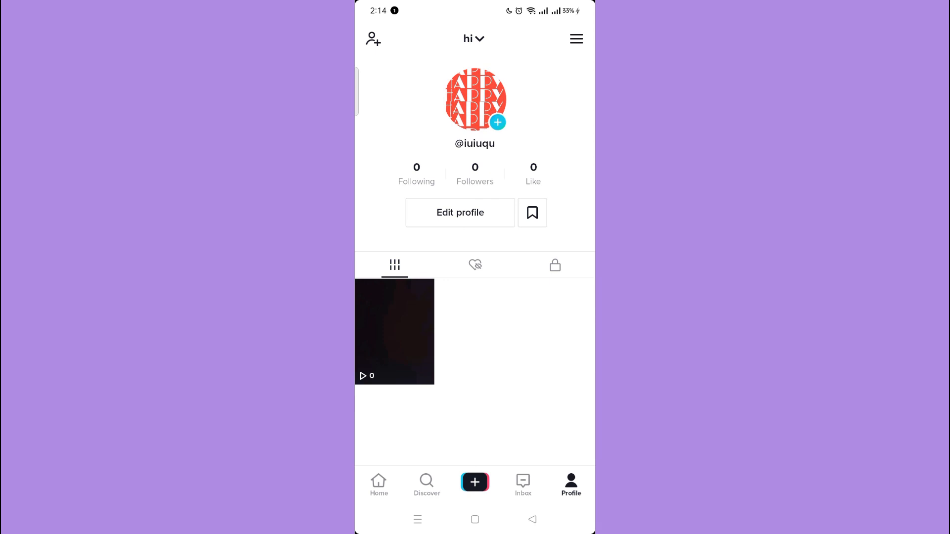
click(373, 38)
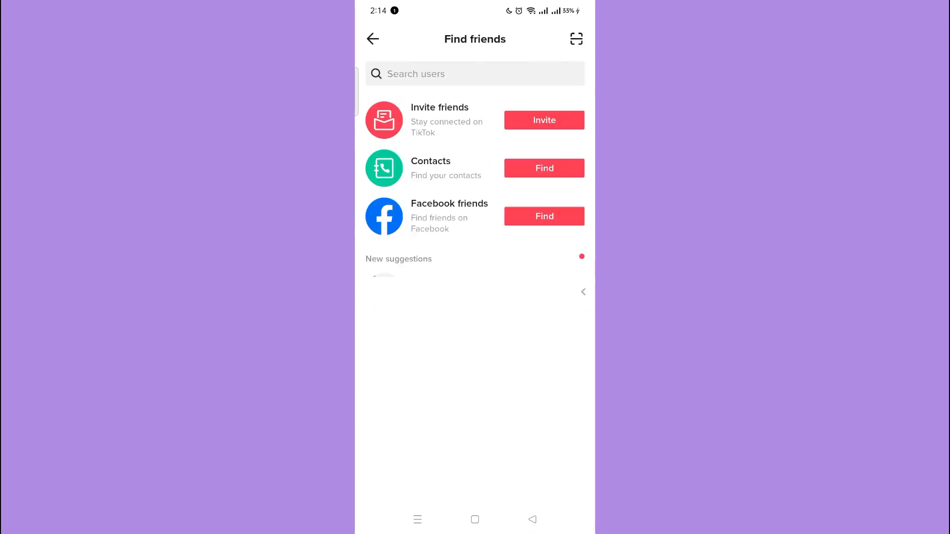
click(543, 167)
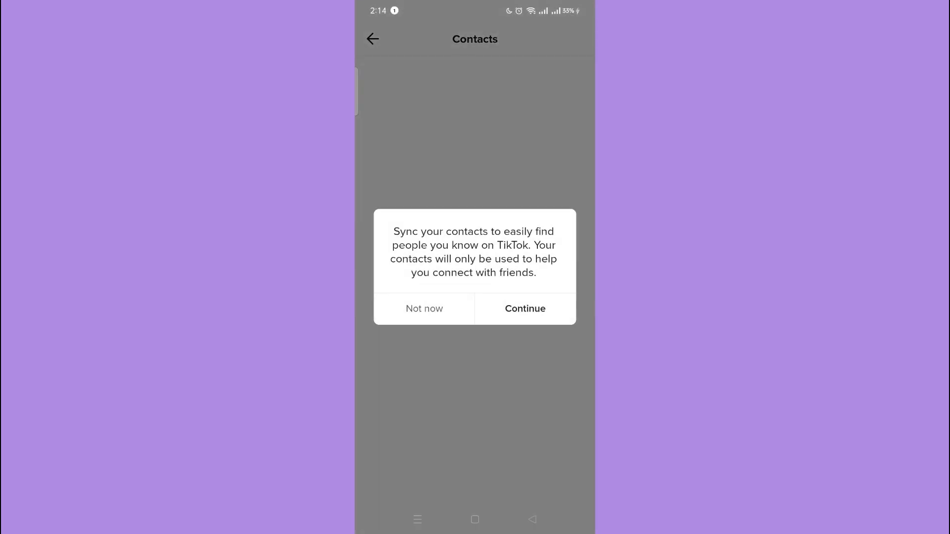